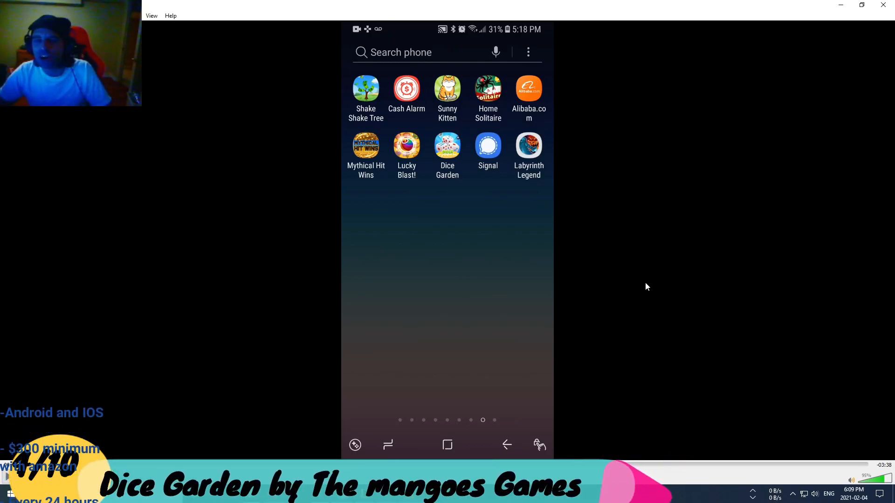
# Step: Start the Dice Garden review video playing from the phone's home screen
pyautogui.click(447, 146)
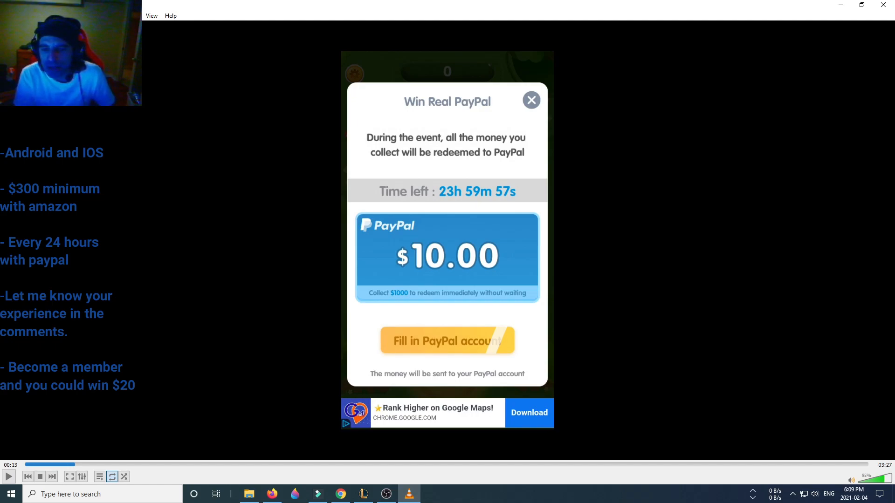
# Step: Resume playback and seek through the gameplay until the board score reaches 590
pyautogui.click(8, 476)
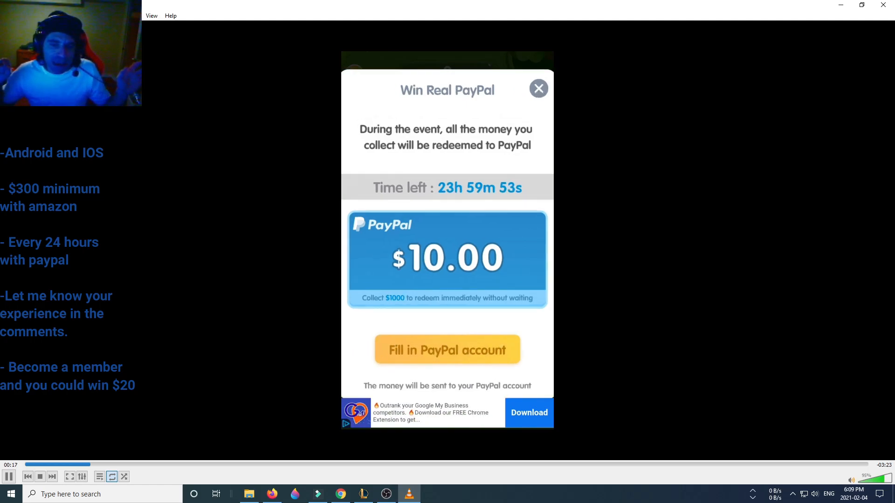
pyautogui.click(536, 89)
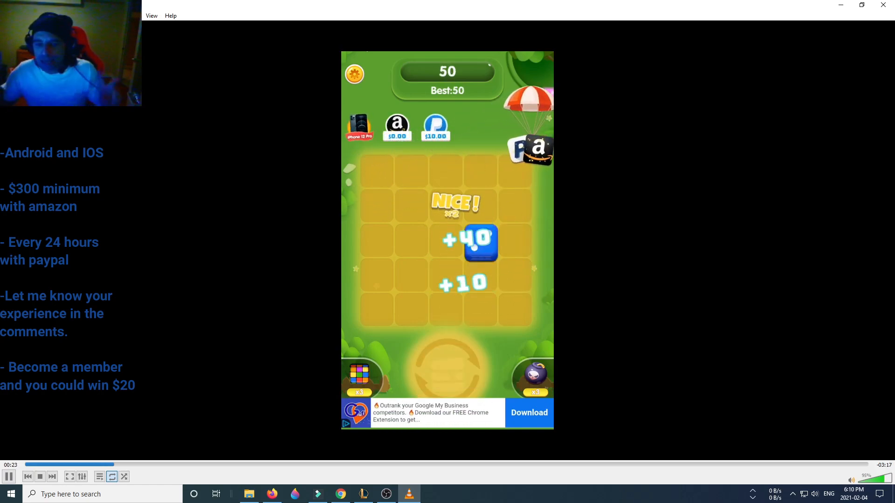
pyautogui.click(435, 127)
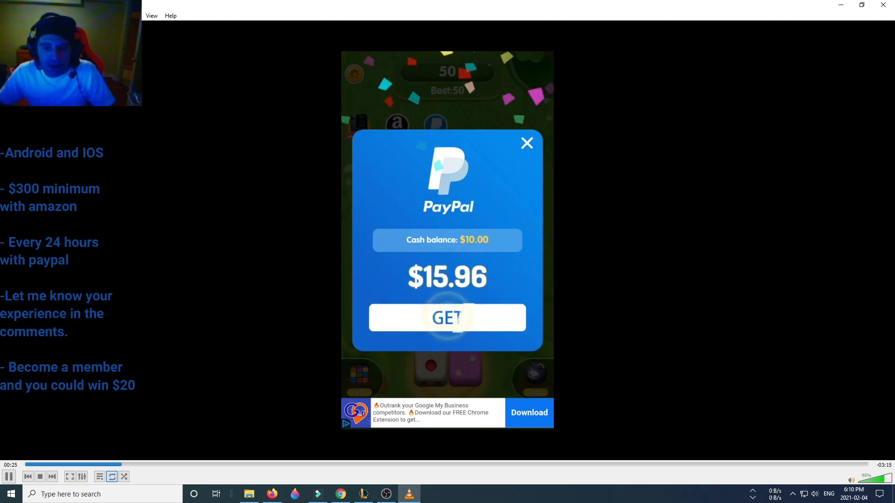
pyautogui.click(526, 142)
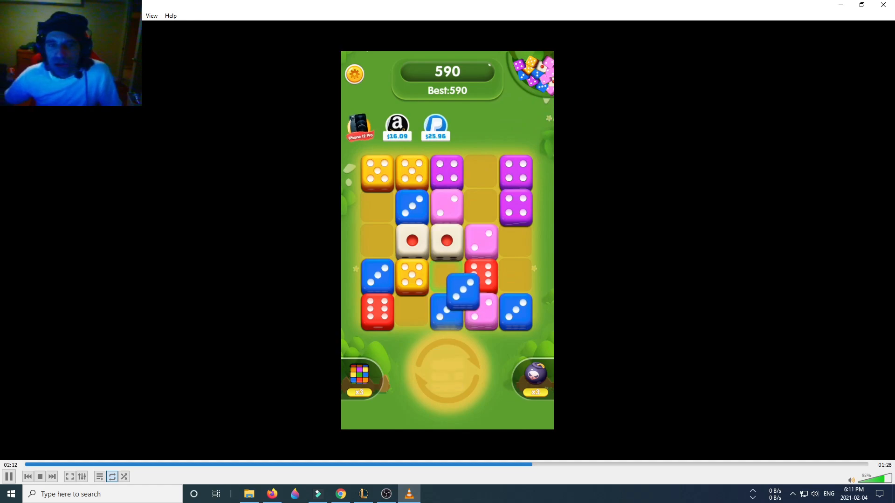
# Step: Seek forward on the timeline to gameplay scoring 1170 with PayPal at $25.96
pyautogui.click(537, 464)
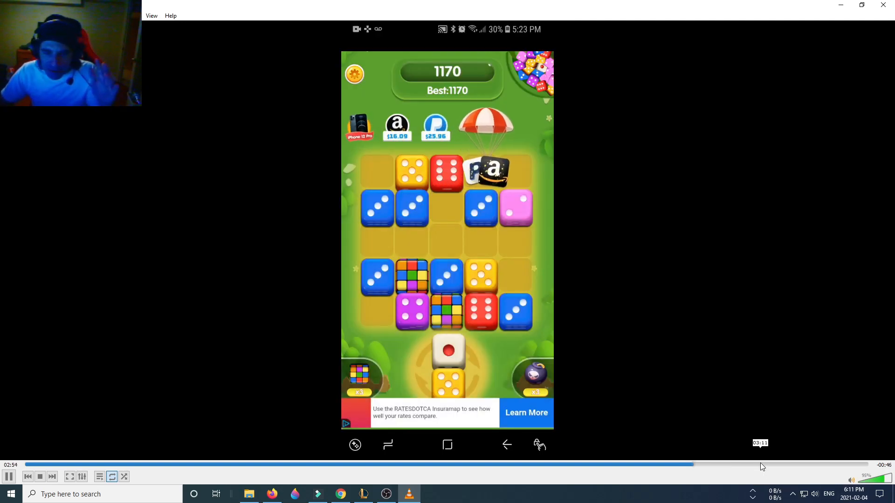
# Step: Seek past the Amazon $16.09 cash screen and pause on the Win Real PayPal $25.96 popup
pyautogui.click(397, 128)
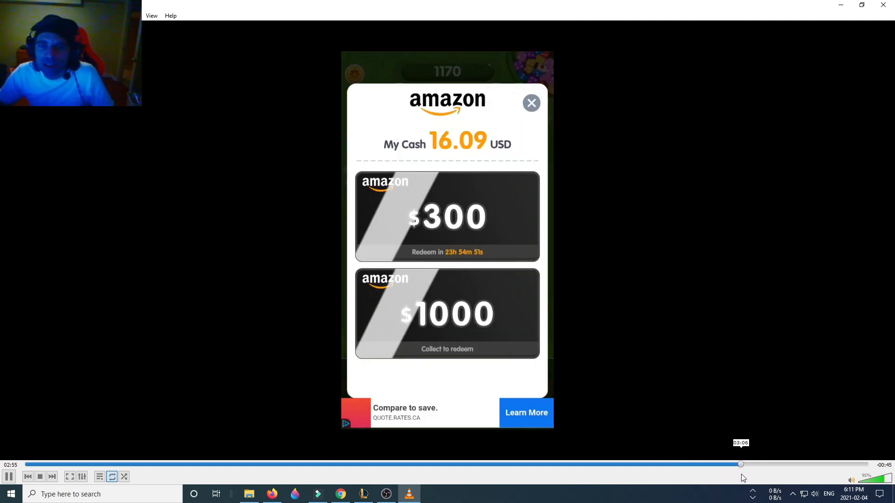
pyautogui.click(531, 103)
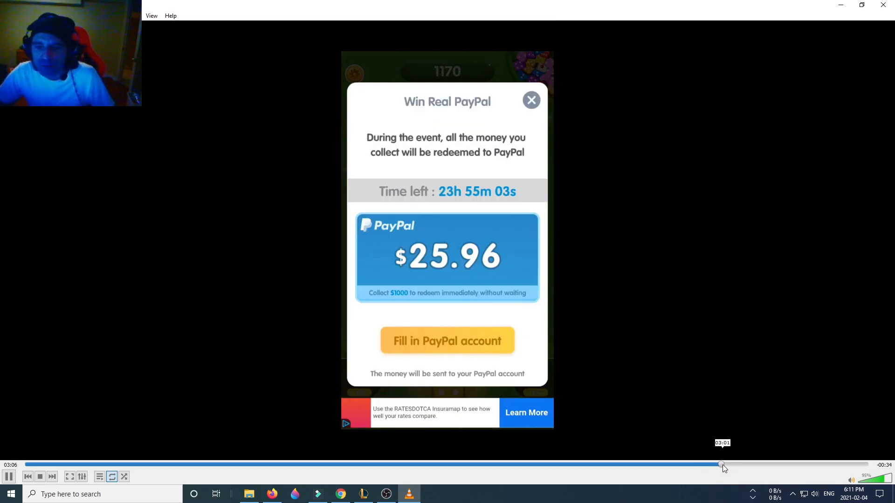
pyautogui.click(8, 476)
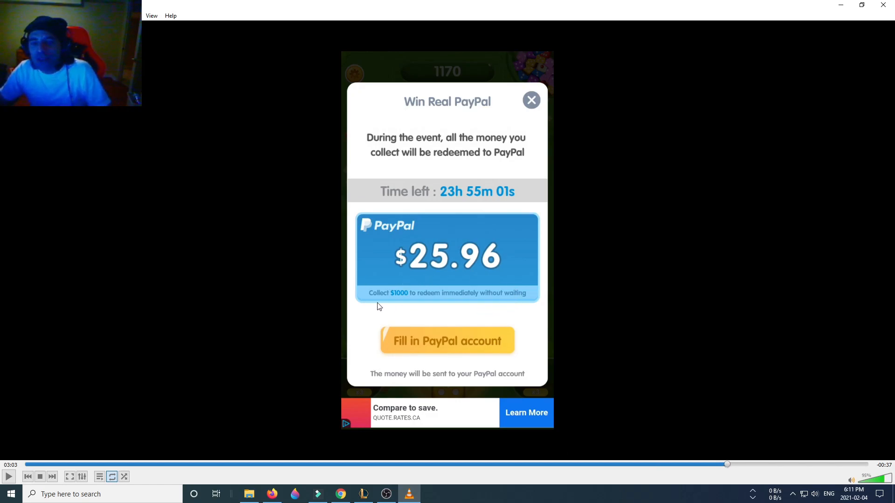
pyautogui.moveTo(535, 337)
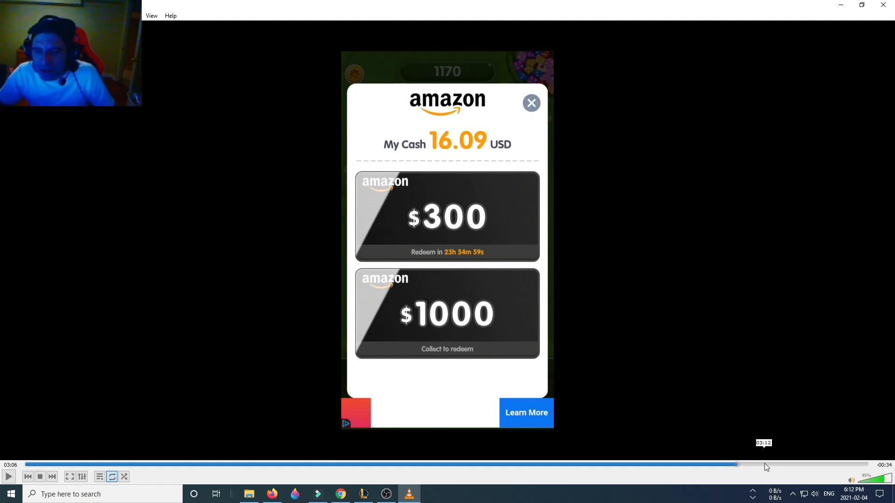
# Step: Seek to the $1000 Amazon redeem details: 16.09 of 1000 collected, 0 of 200 video views
pyautogui.click(446, 314)
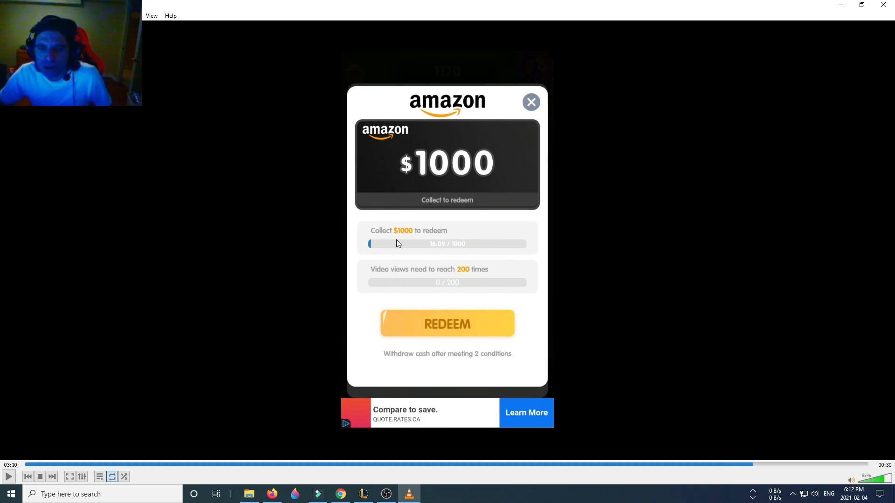
pyautogui.moveTo(763, 453)
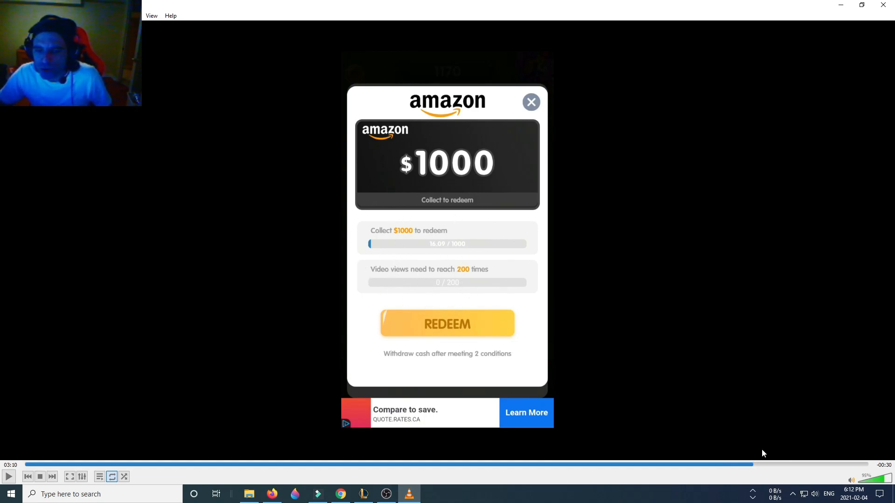
pyautogui.moveTo(754, 498)
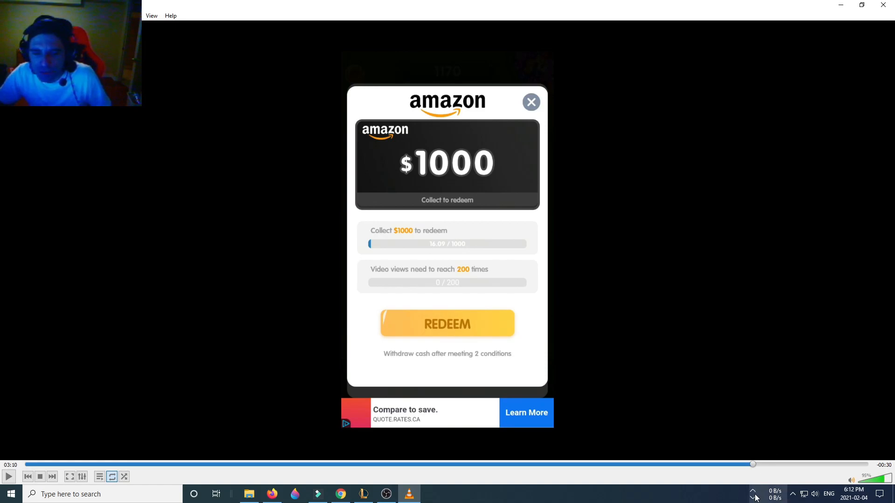
pyautogui.moveTo(750, 469)
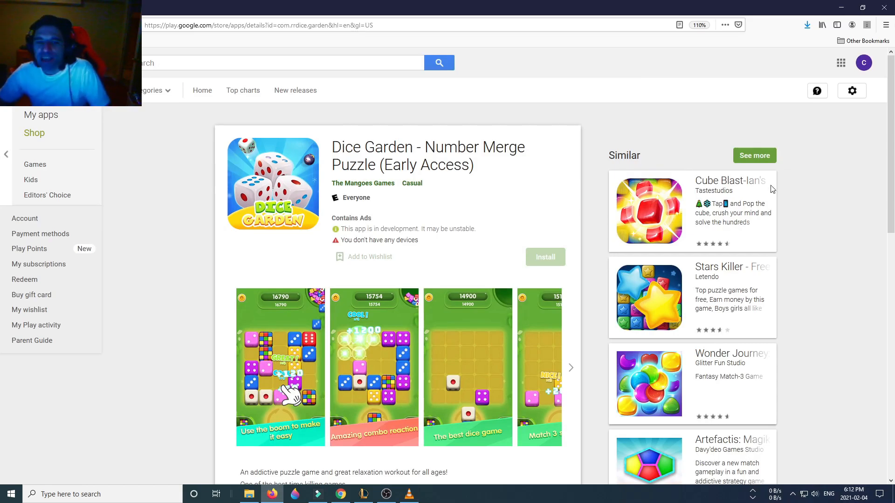
# Step: View The Mangoes Games' other titles twice, returning to the Dice Garden listing each time
pyautogui.click(363, 184)
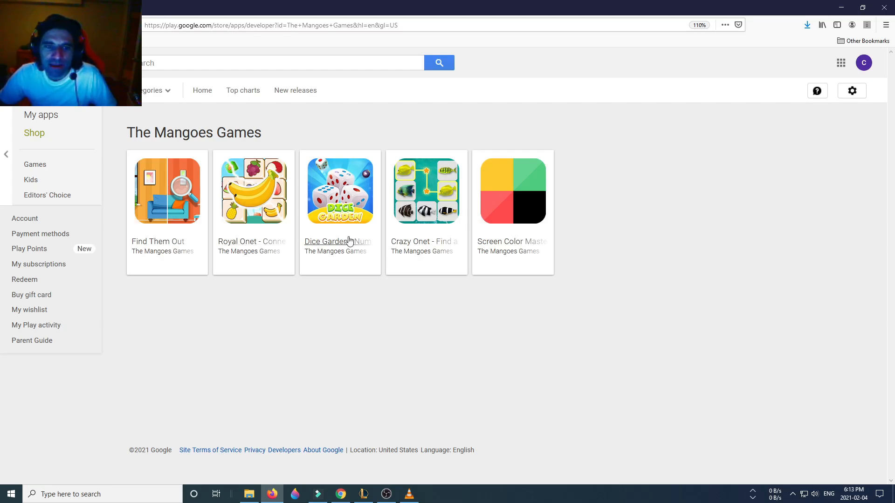
pyautogui.moveTo(497, 261)
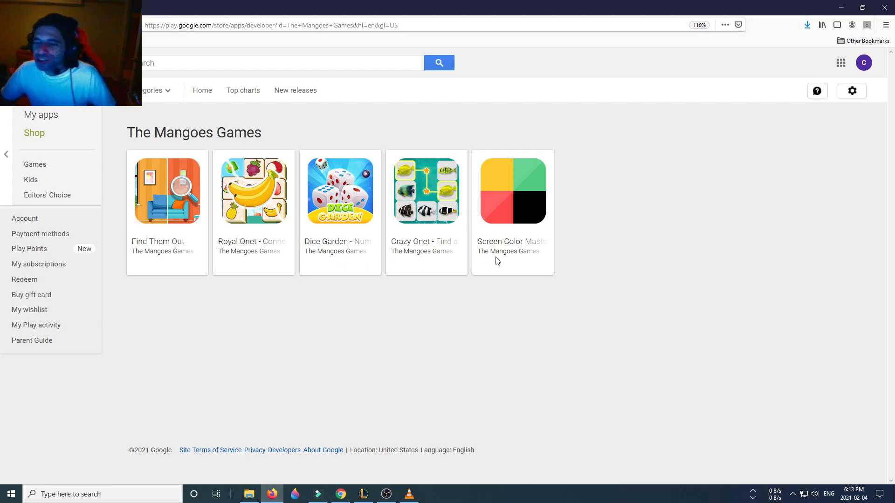
pyautogui.moveTo(408, 365)
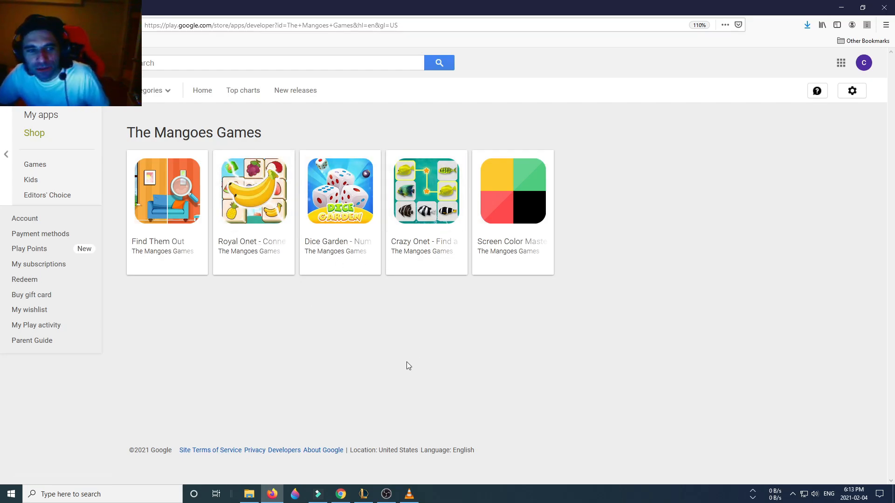
pyautogui.moveTo(302, 366)
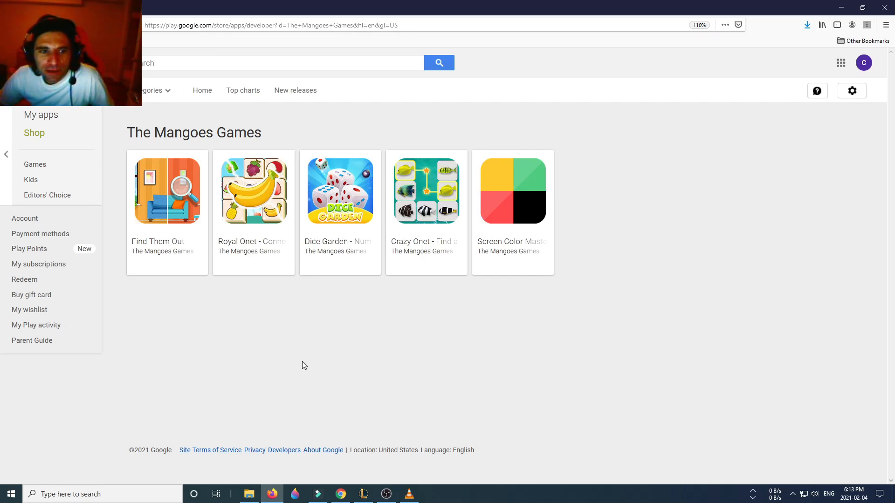
pyautogui.moveTo(325, 324)
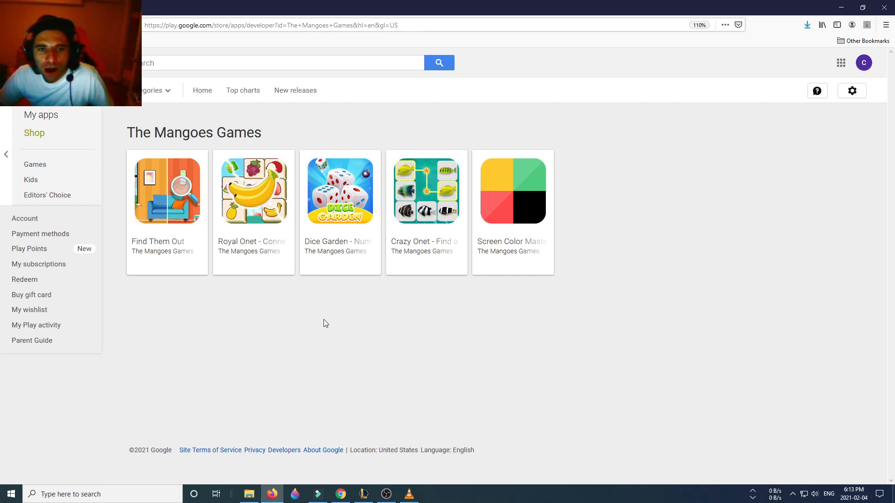
pyautogui.click(340, 190)
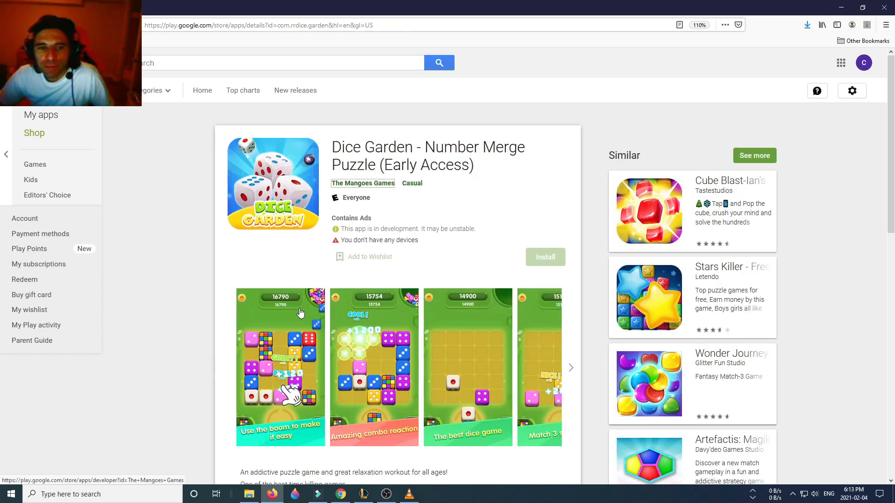
pyautogui.moveTo(185, 288)
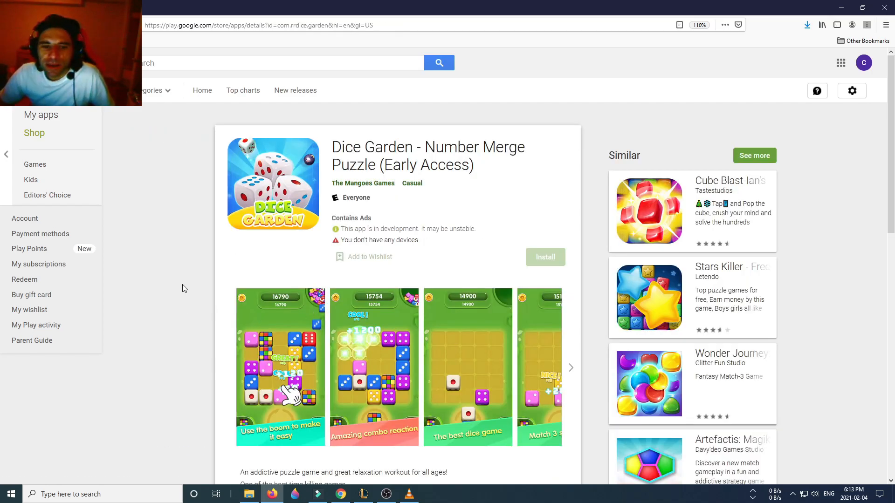
pyautogui.click(362, 183)
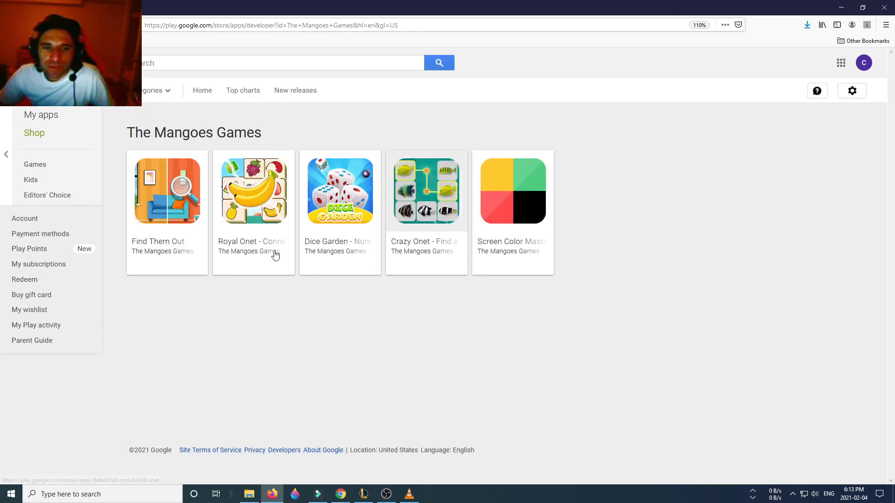
pyautogui.moveTo(408, 276)
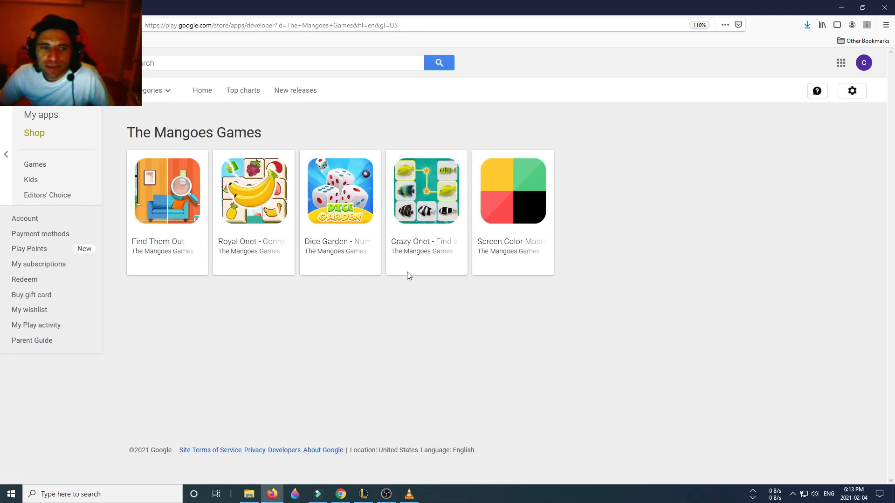
pyautogui.click(339, 190)
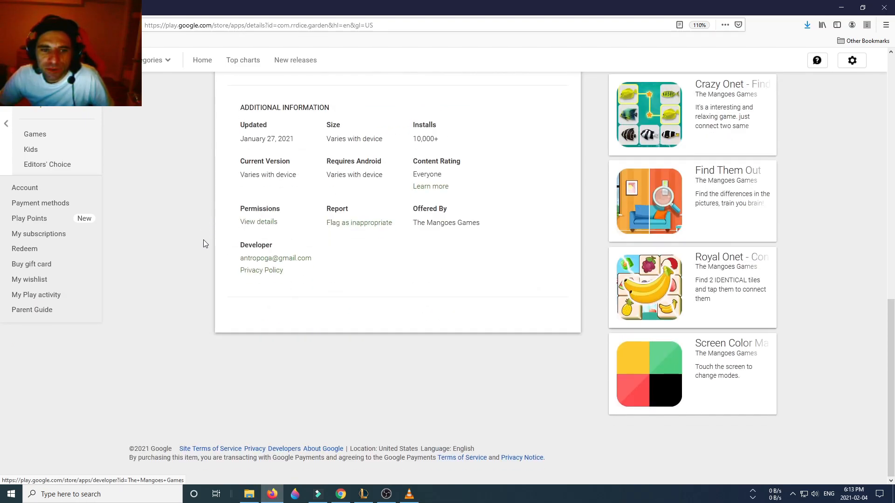
# Step: Scroll the listing through Additional Information to check the 10,000+ installs figure
pyautogui.scroll(3)
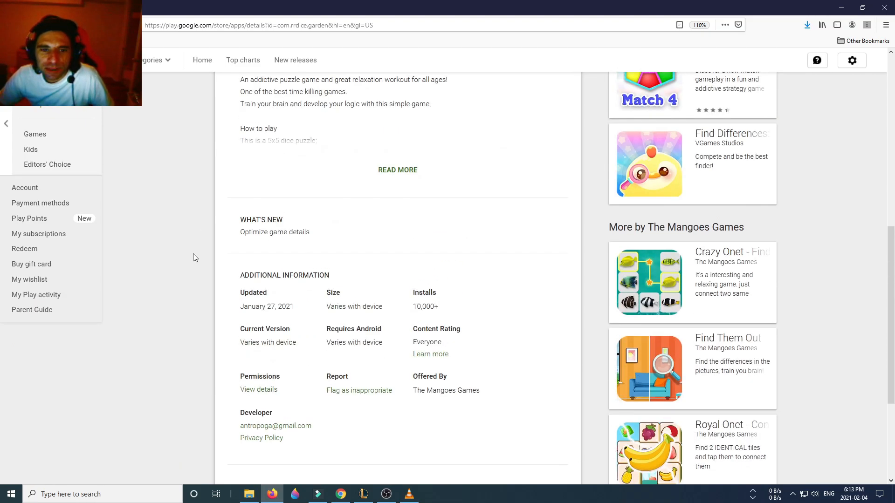
pyautogui.scroll(-3)
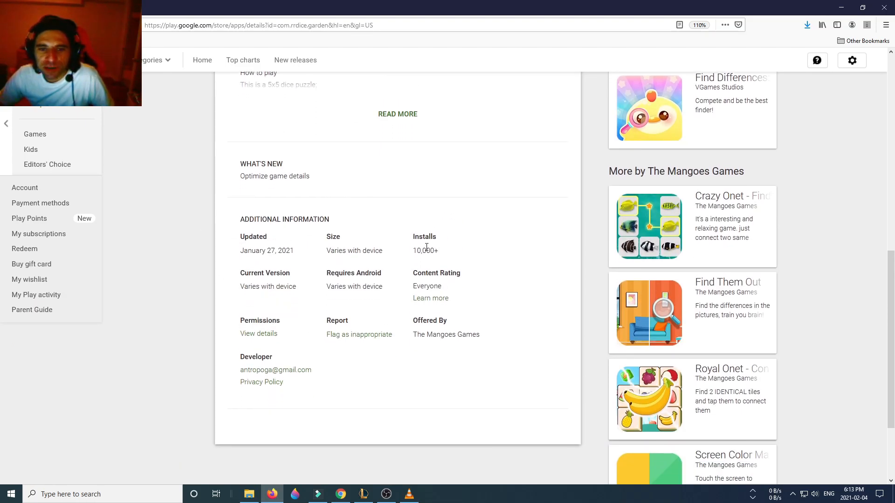
pyautogui.moveTo(227, 276)
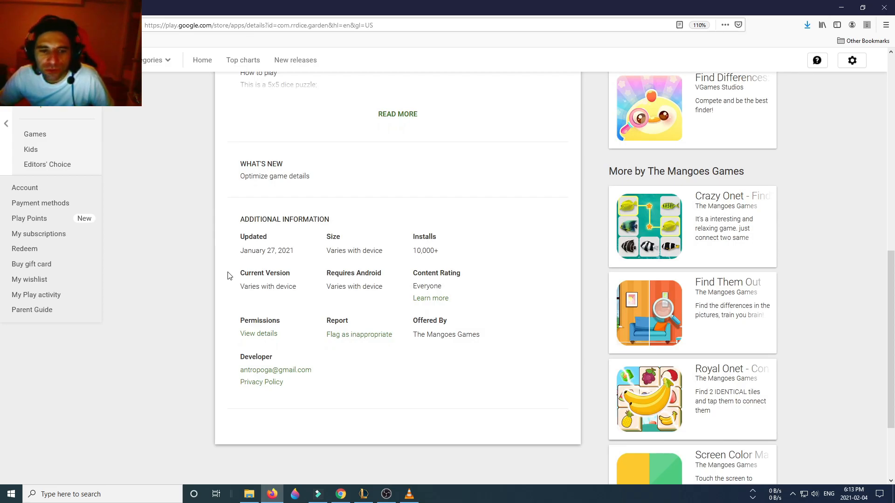
pyautogui.scroll(3)
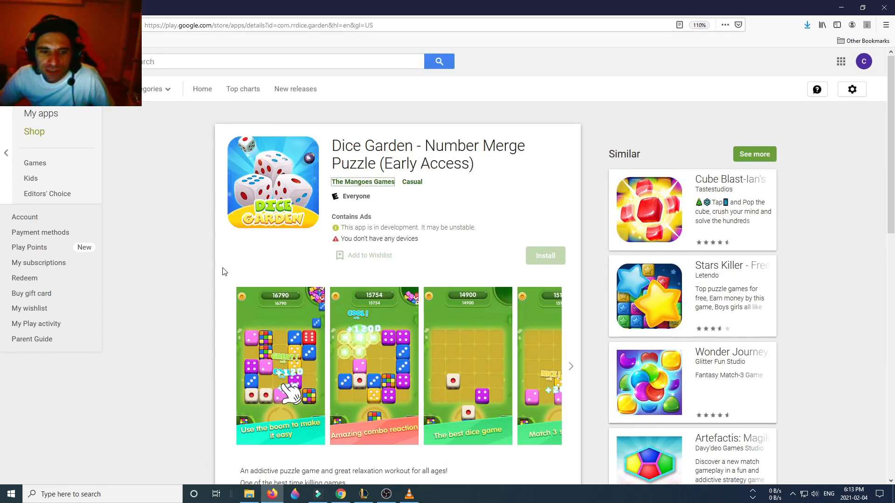
# Step: Switch between the gameplay video and the store screenshots, then close the enlarged screenshot view
pyautogui.click(281, 365)
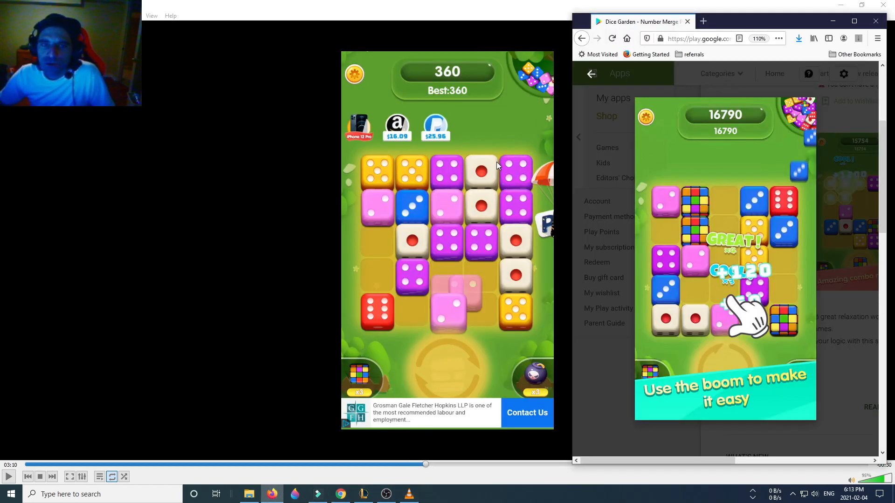
pyautogui.moveTo(348, 126)
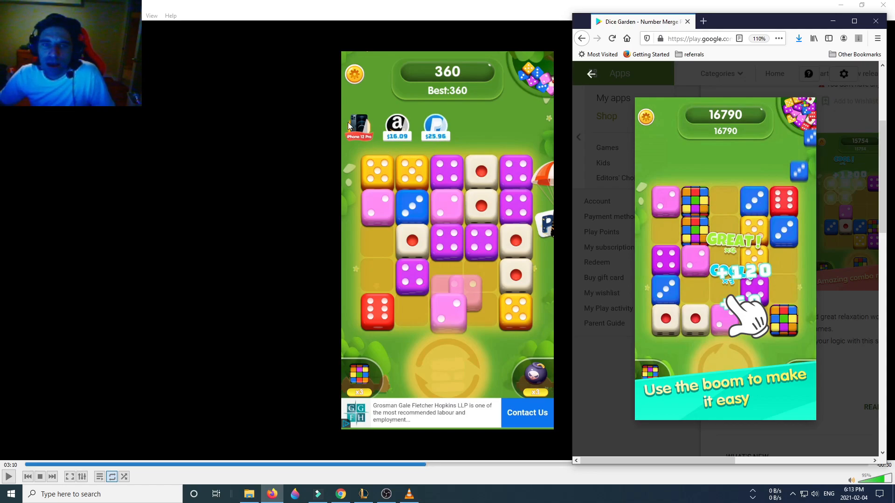
pyautogui.moveTo(466, 124)
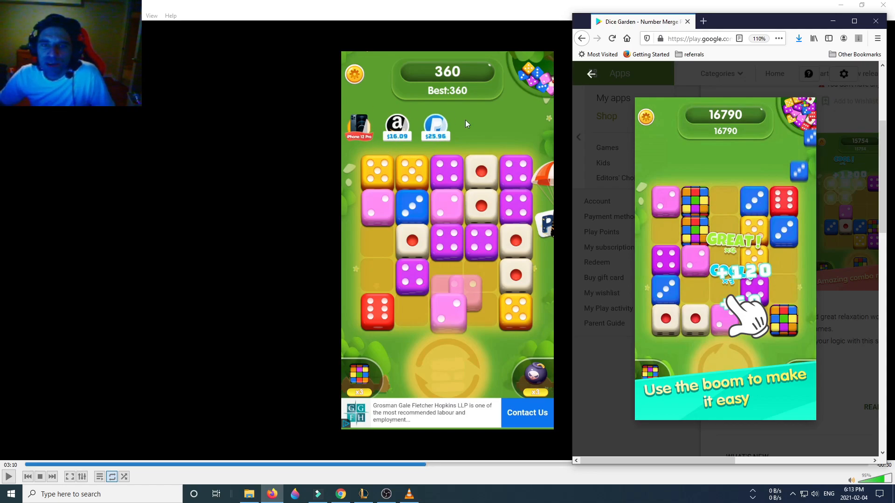
pyautogui.moveTo(634, 167)
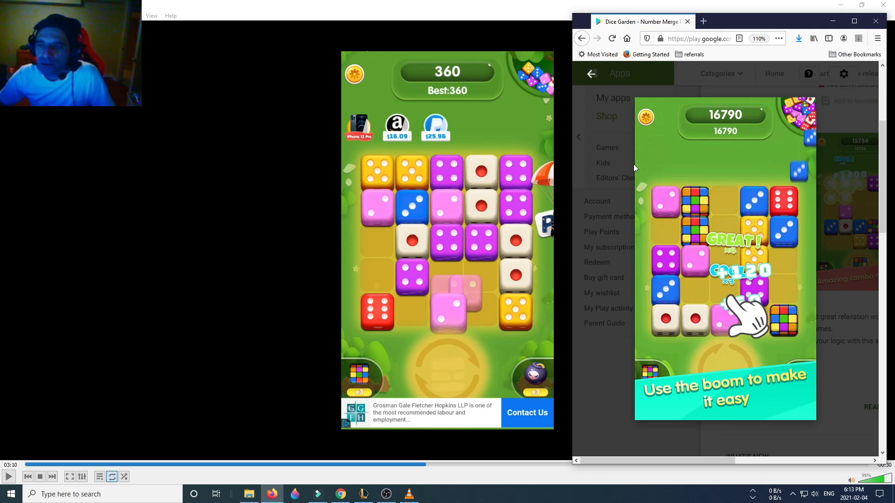
pyautogui.moveTo(718, 178)
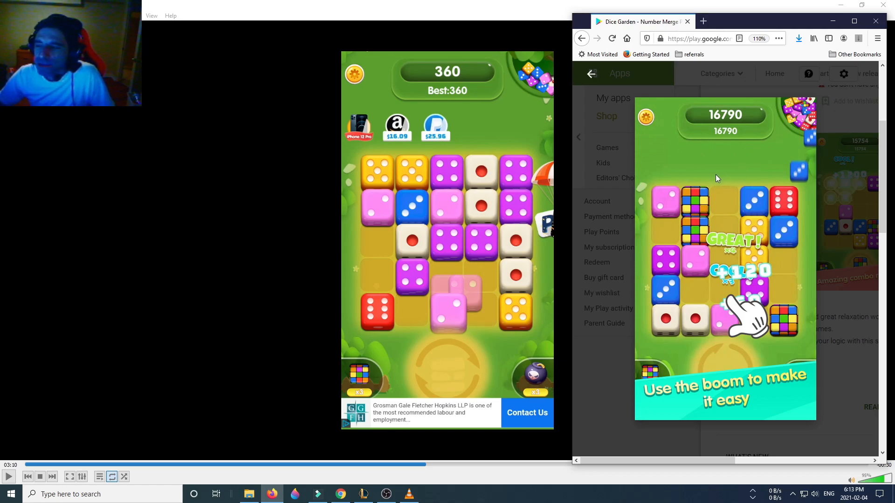
pyautogui.moveTo(671, 156)
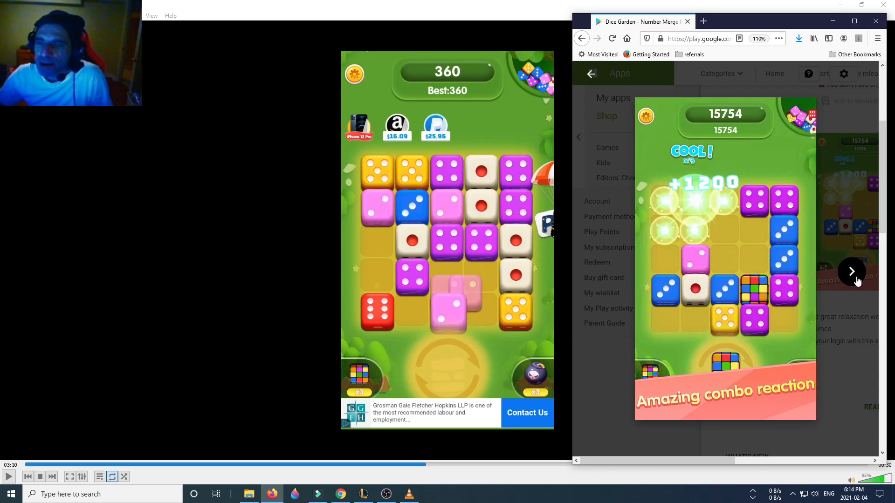
pyautogui.moveTo(707, 223)
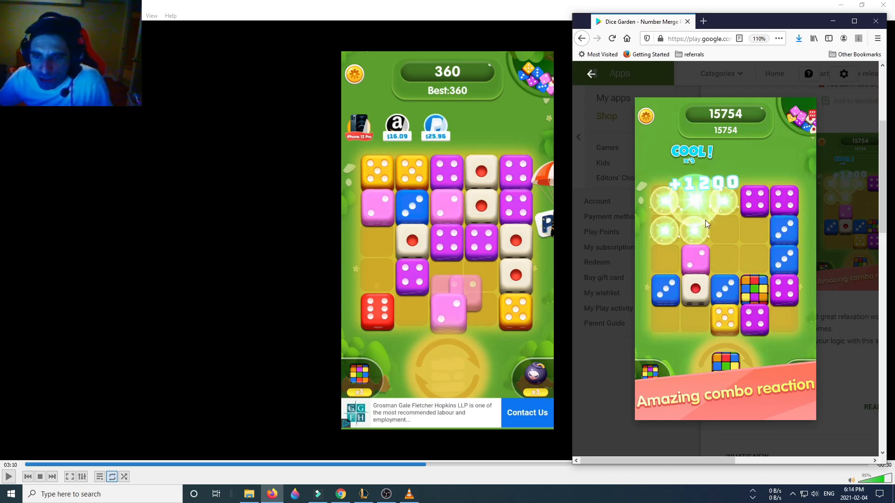
pyautogui.moveTo(551, 224)
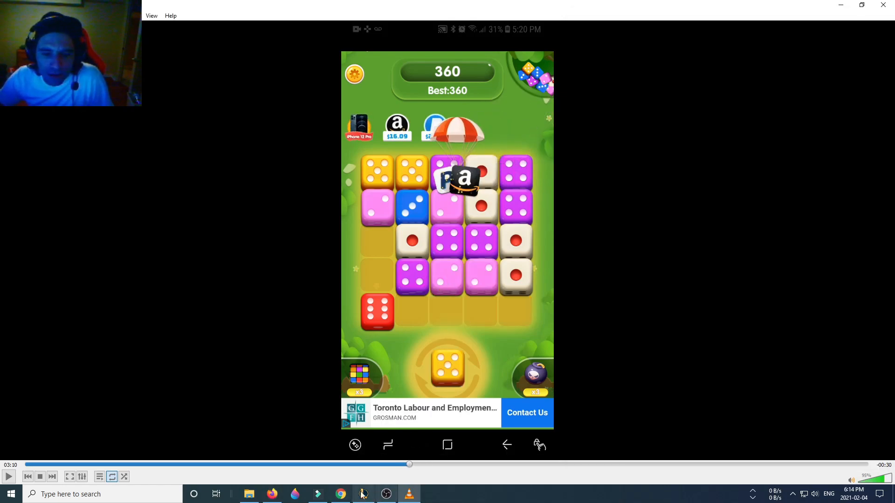
pyautogui.click(341, 494)
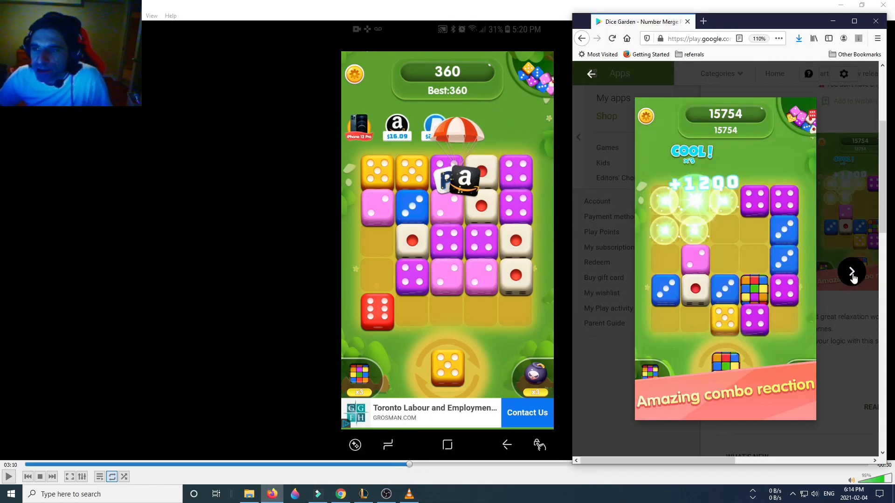
pyautogui.click(851, 271)
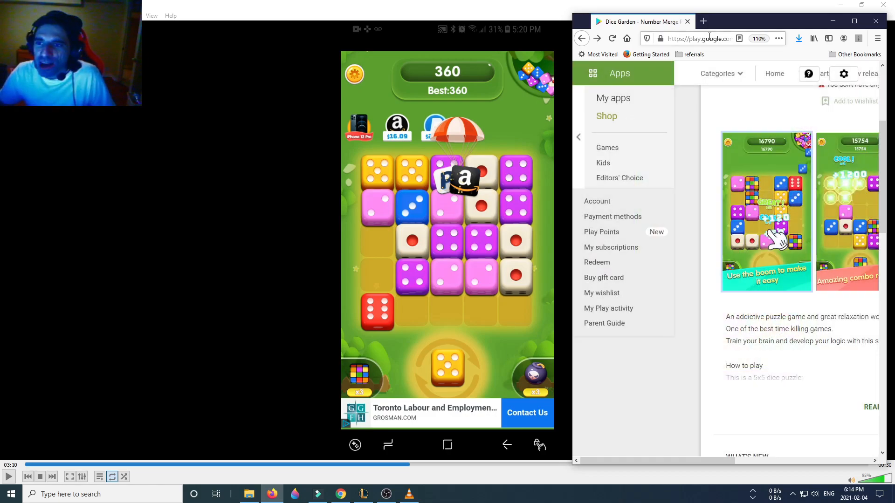
# Step: Maximize the store page and expand Read More to show the full description with how-to-play rules
pyautogui.click(854, 21)
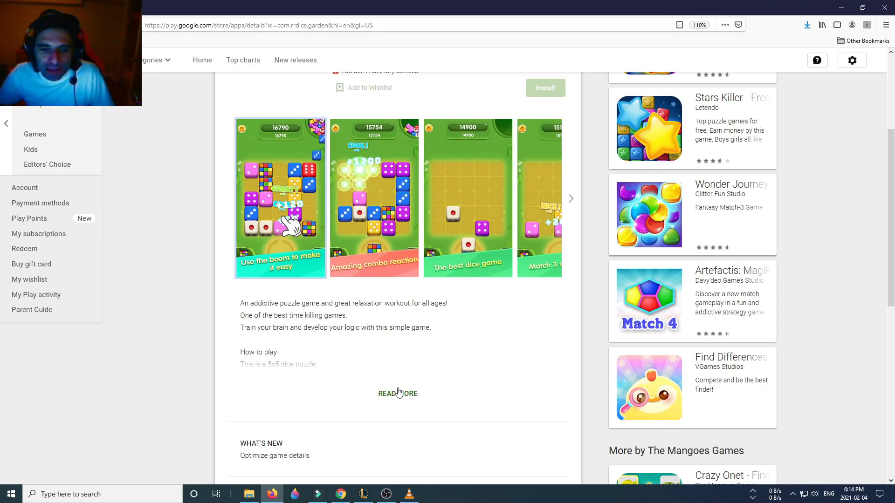
pyautogui.click(397, 394)
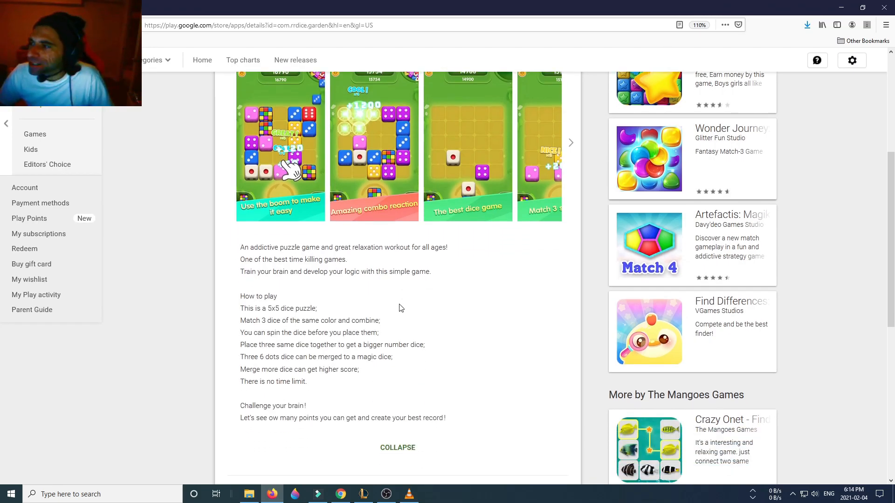
pyautogui.scroll(-3)
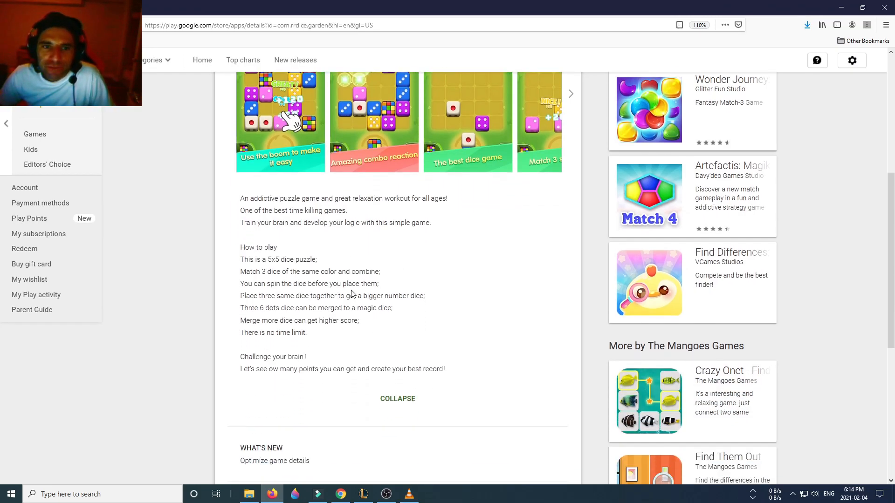
pyautogui.scroll(3)
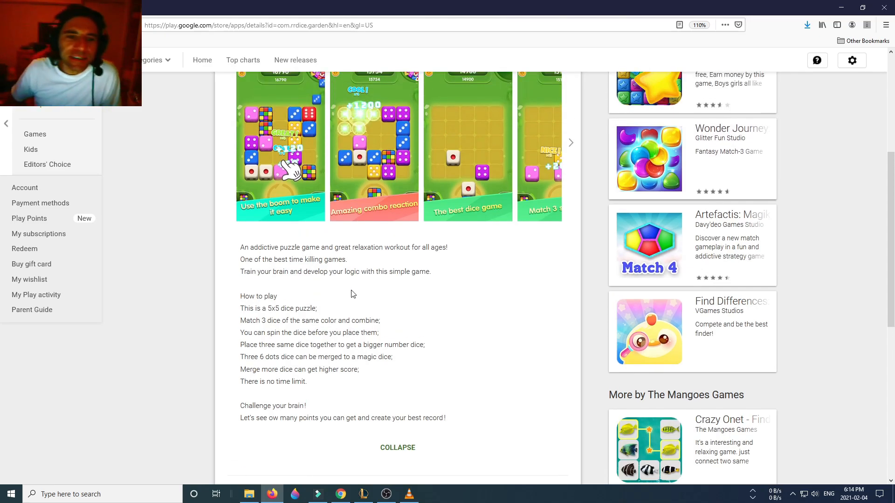
pyautogui.moveTo(353, 309)
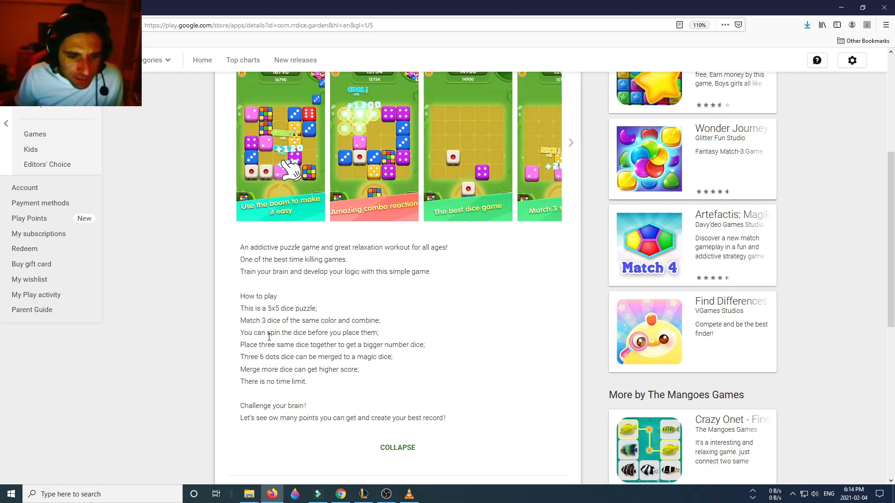
pyautogui.moveTo(324, 415)
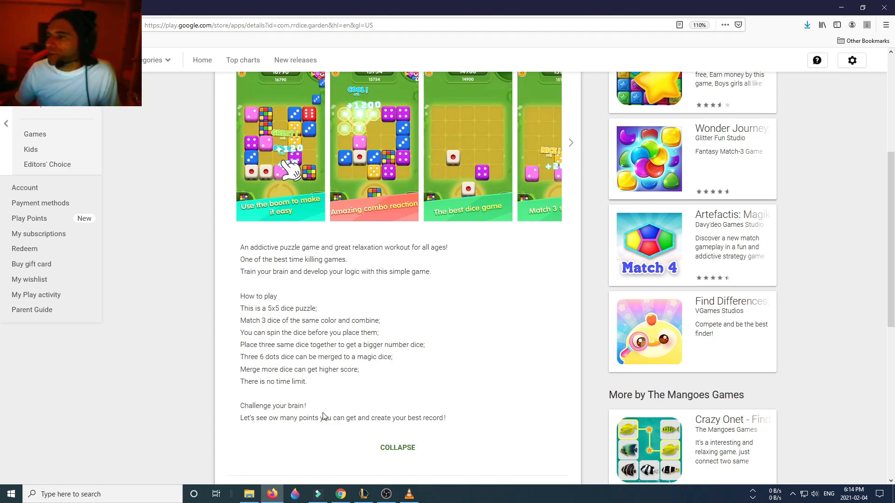
pyautogui.moveTo(271, 251)
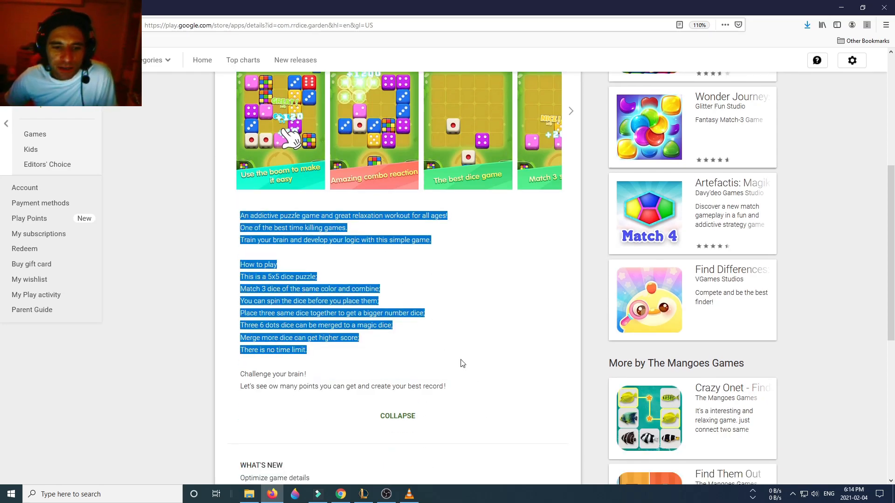
pyautogui.scroll(3)
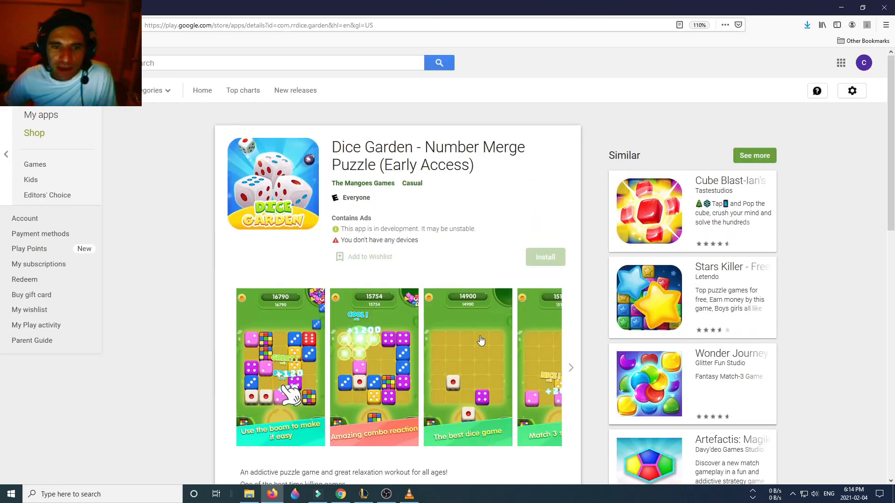
pyautogui.moveTo(283, 302)
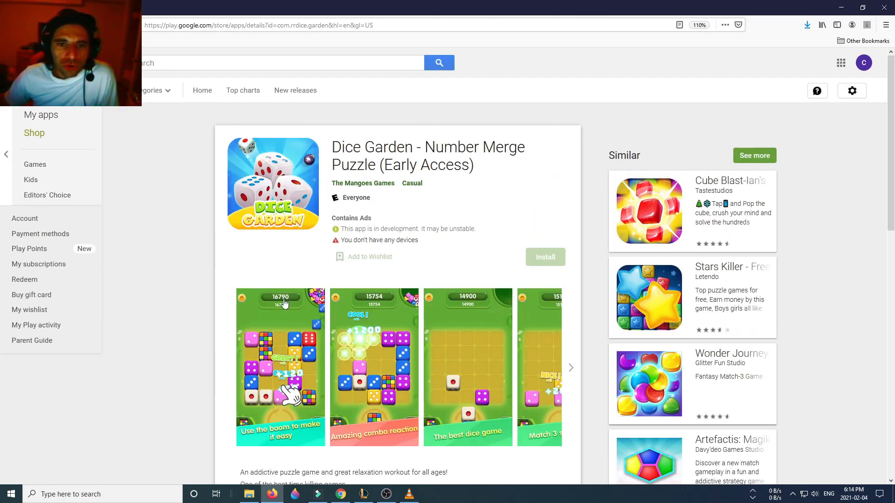
pyautogui.moveTo(191, 312)
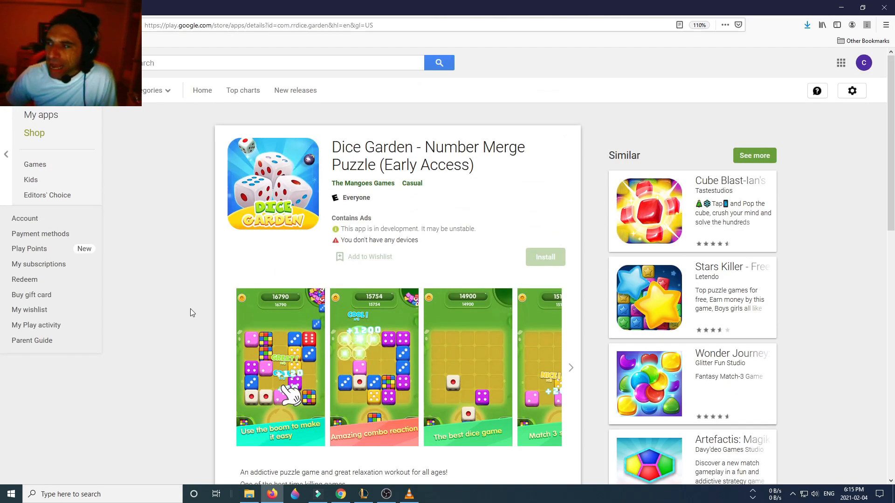
pyautogui.scroll(-3)
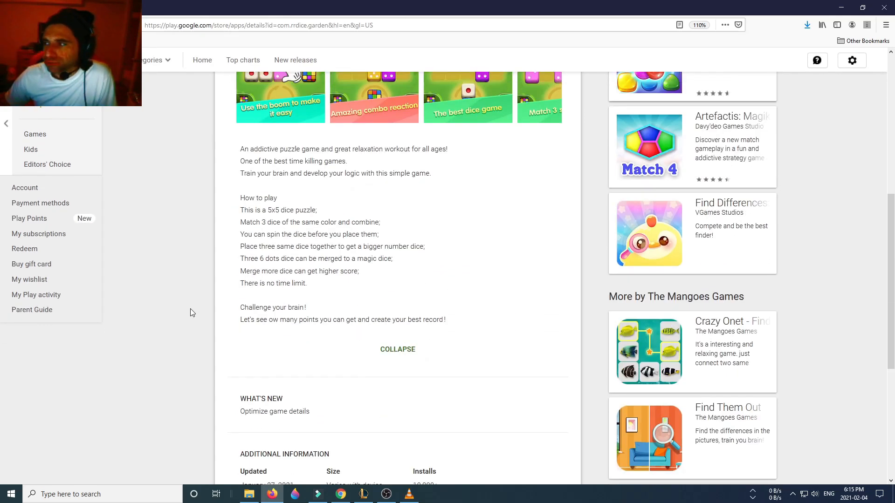
pyautogui.scroll(-3)
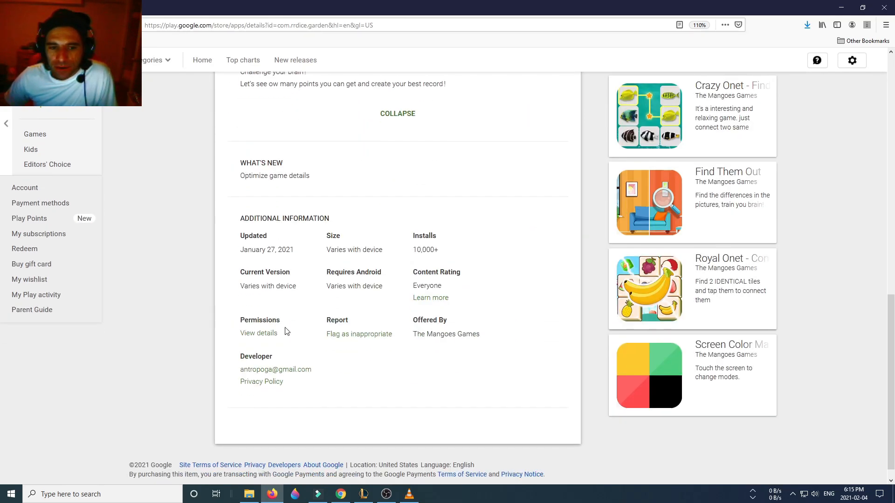
pyautogui.scroll(3)
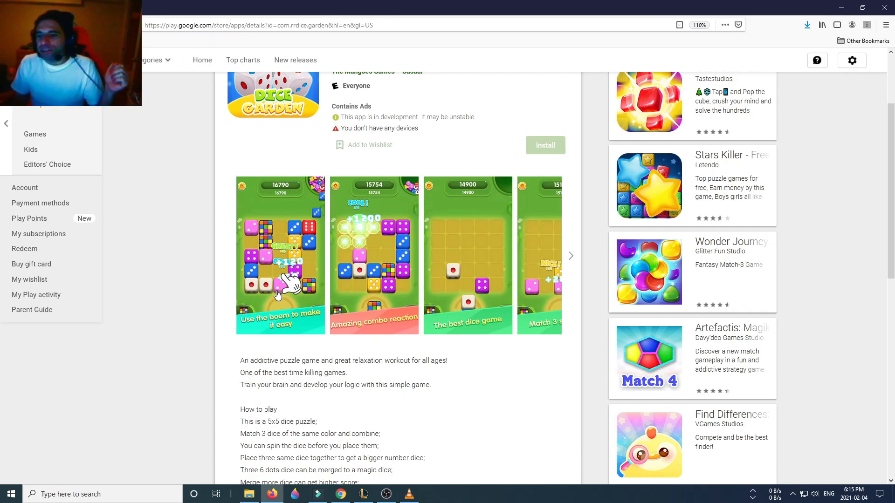
pyautogui.moveTo(263, 308)
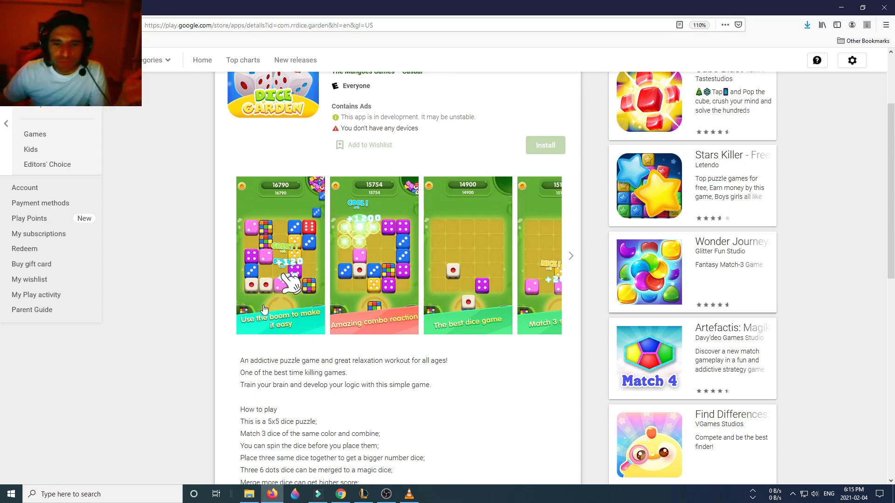
pyautogui.moveTo(189, 309)
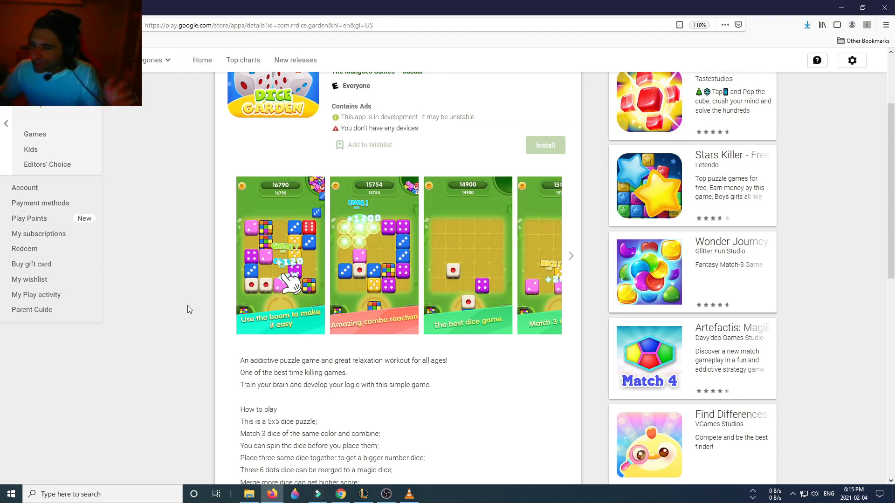
pyautogui.scroll(3)
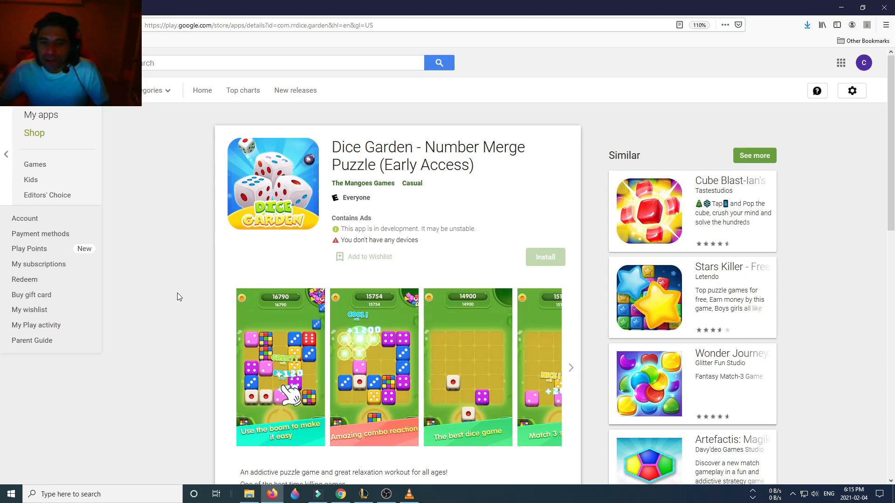
pyautogui.moveTo(292, 332)
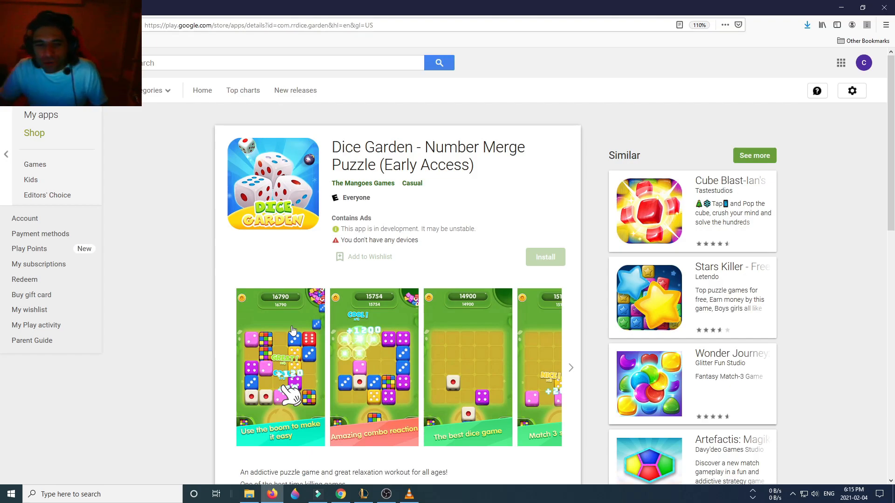
pyautogui.moveTo(217, 310)
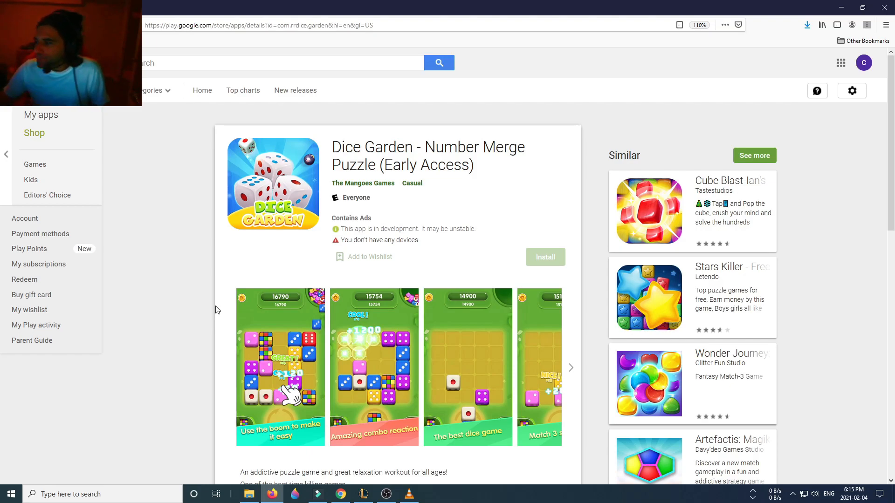
pyautogui.scroll(-3)
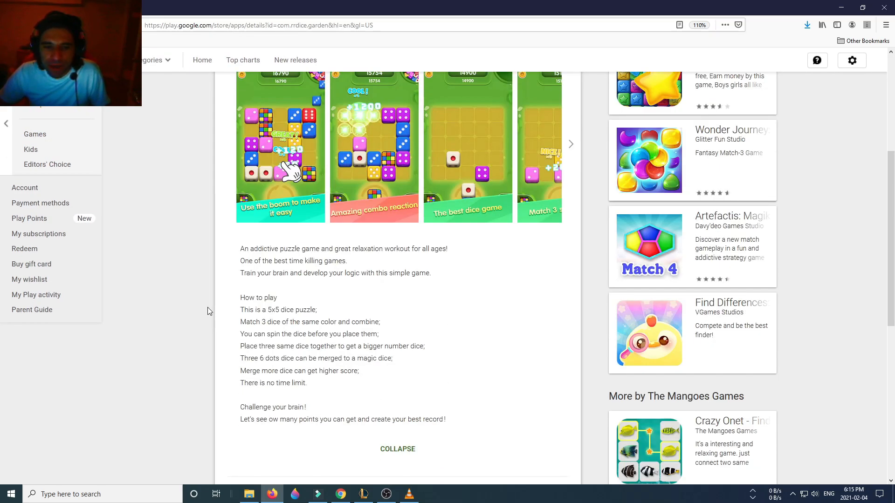
pyautogui.scroll(3)
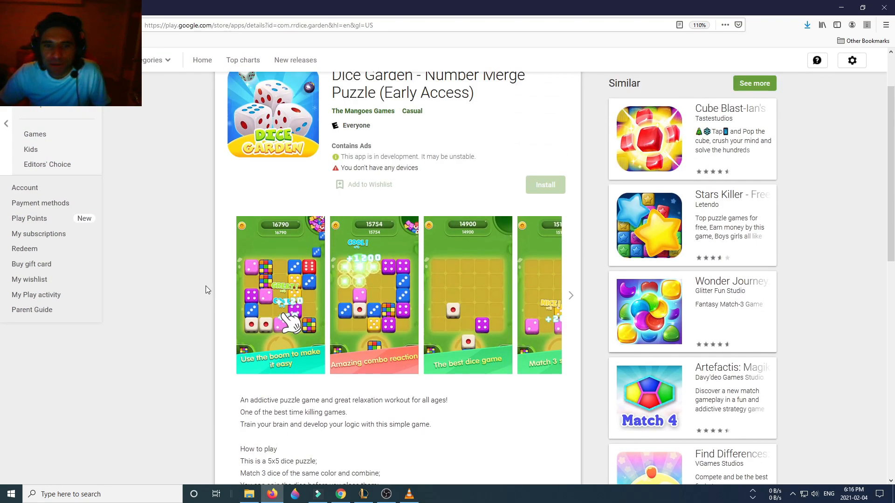
pyautogui.scroll(3)
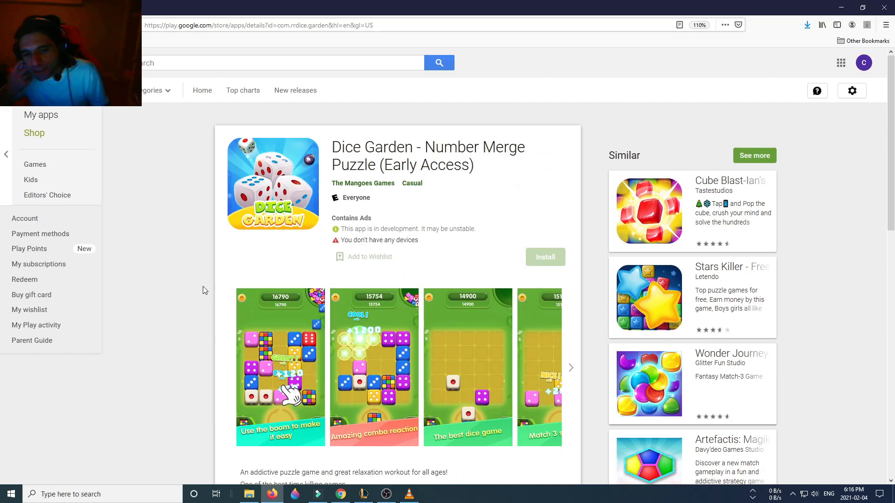
pyautogui.moveTo(196, 291)
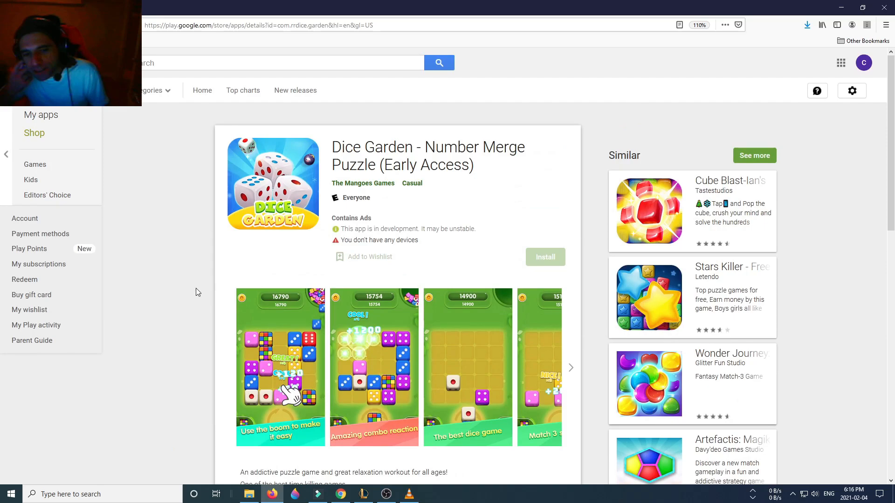
pyautogui.scroll(-3)
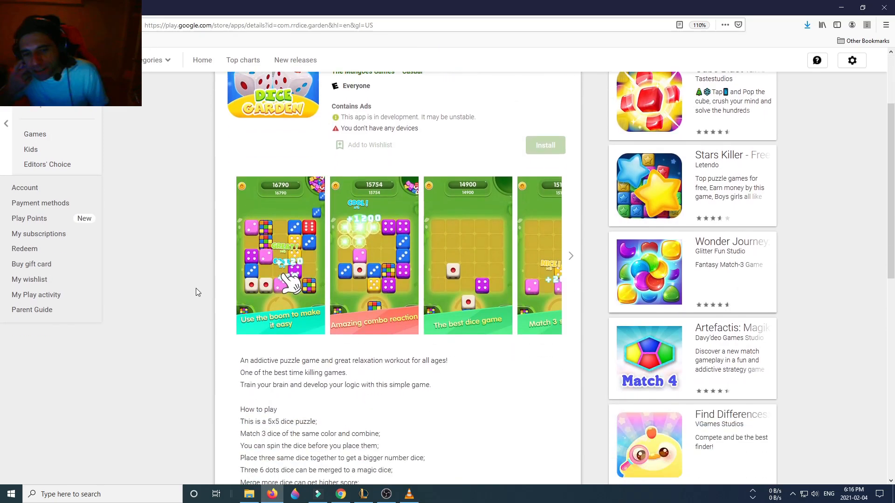
pyautogui.moveTo(210, 307)
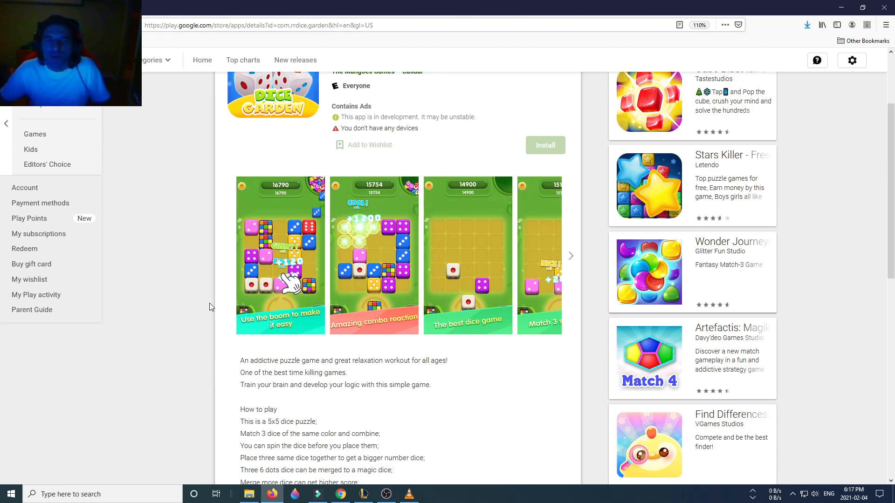
pyautogui.moveTo(488, 373)
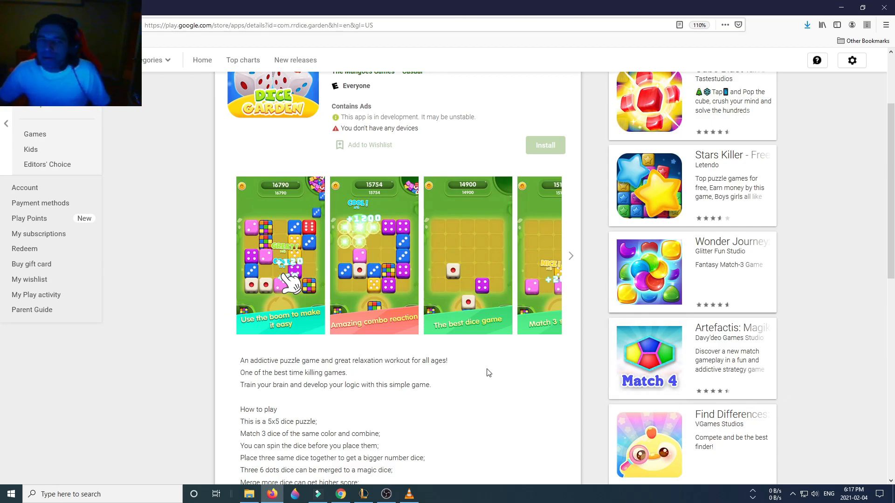
pyautogui.scroll(3)
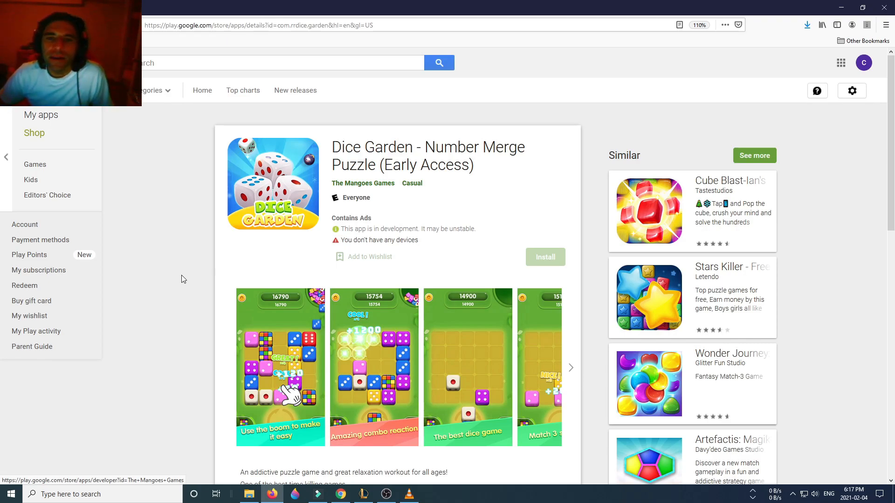
pyautogui.moveTo(387, 268)
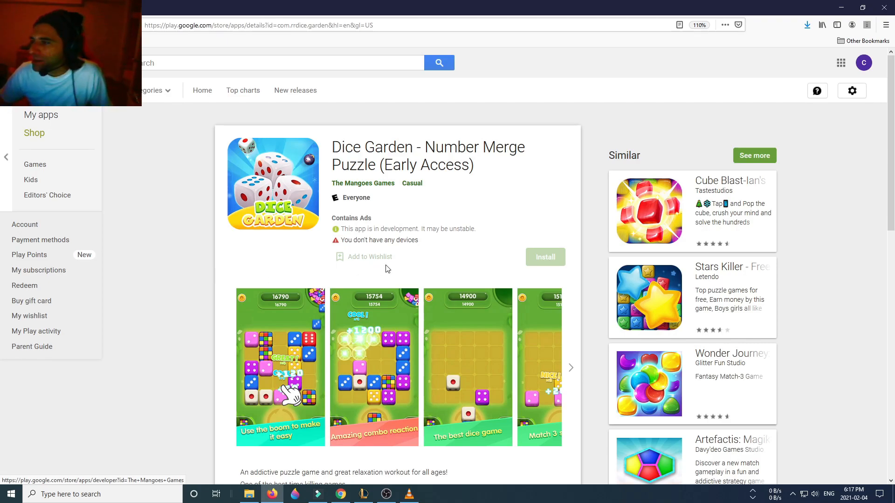